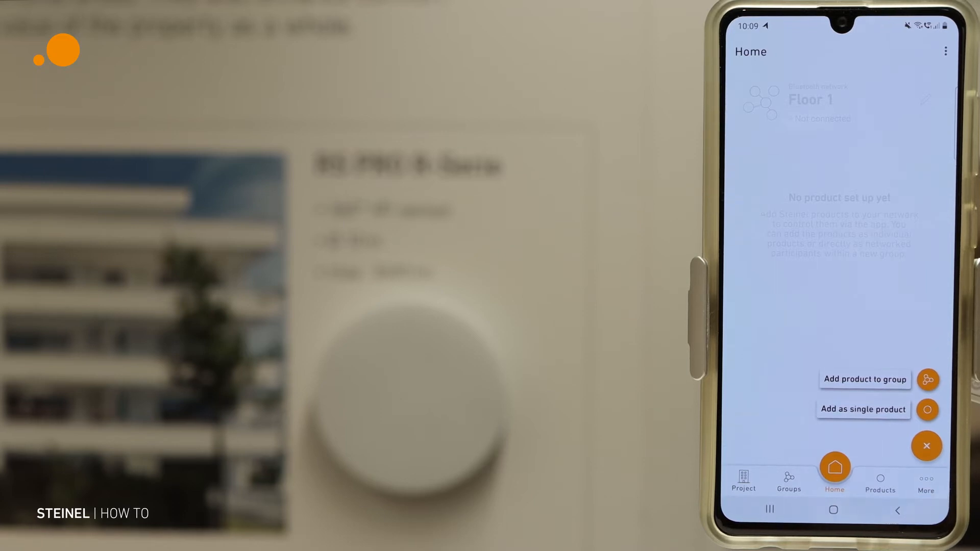
Step: Choose 'Add product to group' to reach the Create new group screen for the Floor 1 network
click(927, 380)
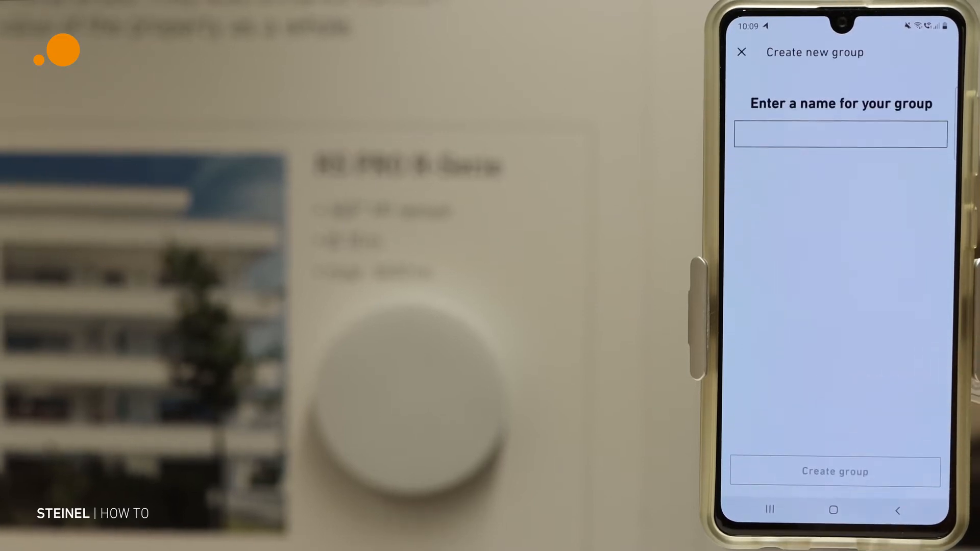
Step: Enter 'Staircase' as the group name and confirm with Done
click(838, 134)
text(S)
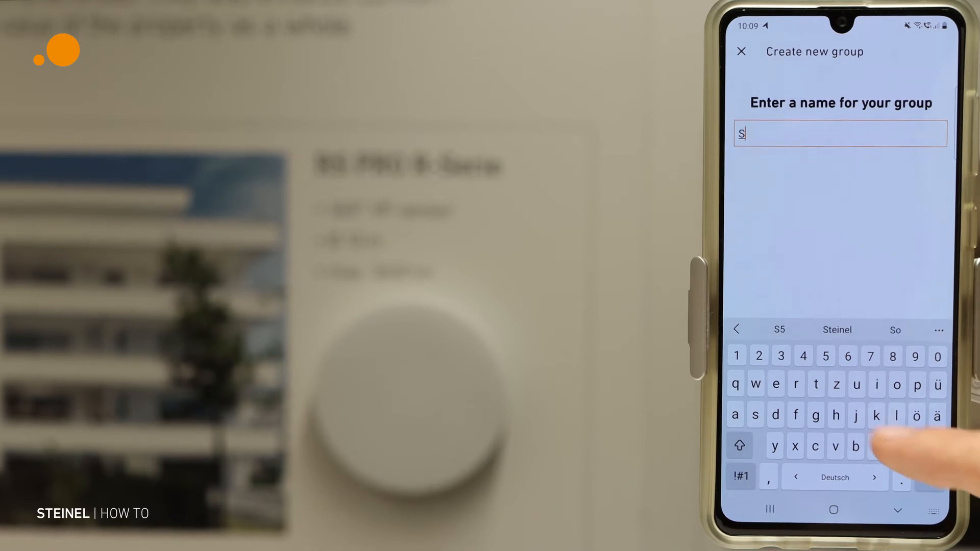
text(tairc)
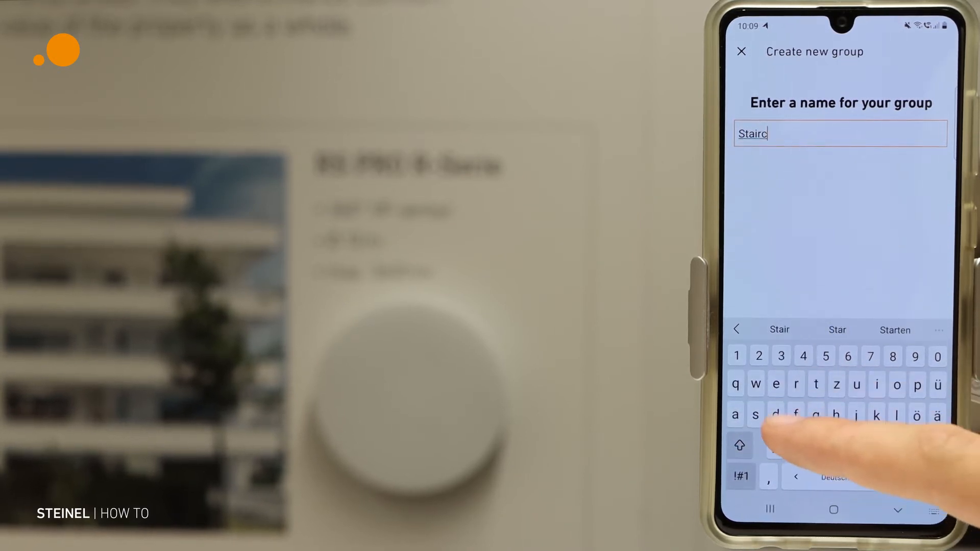
text(ase)
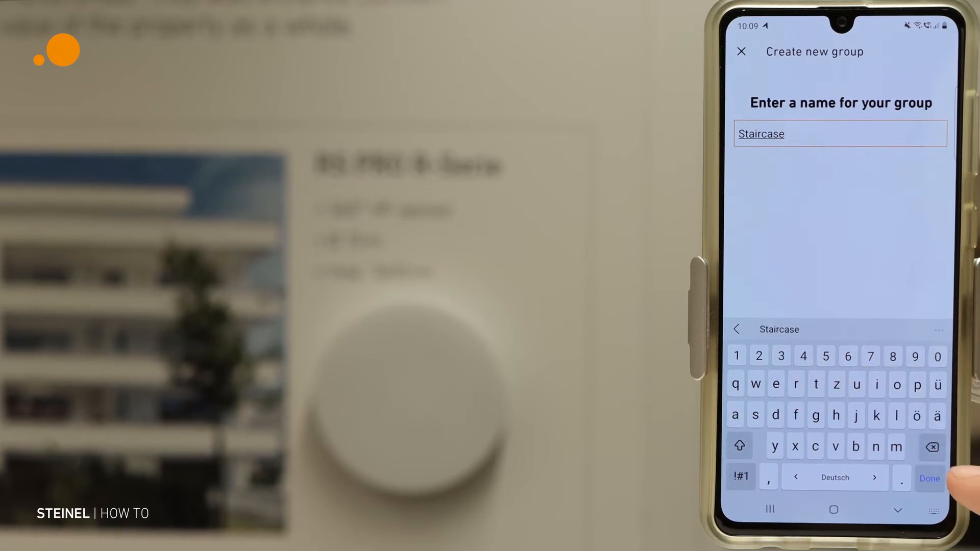
click(929, 478)
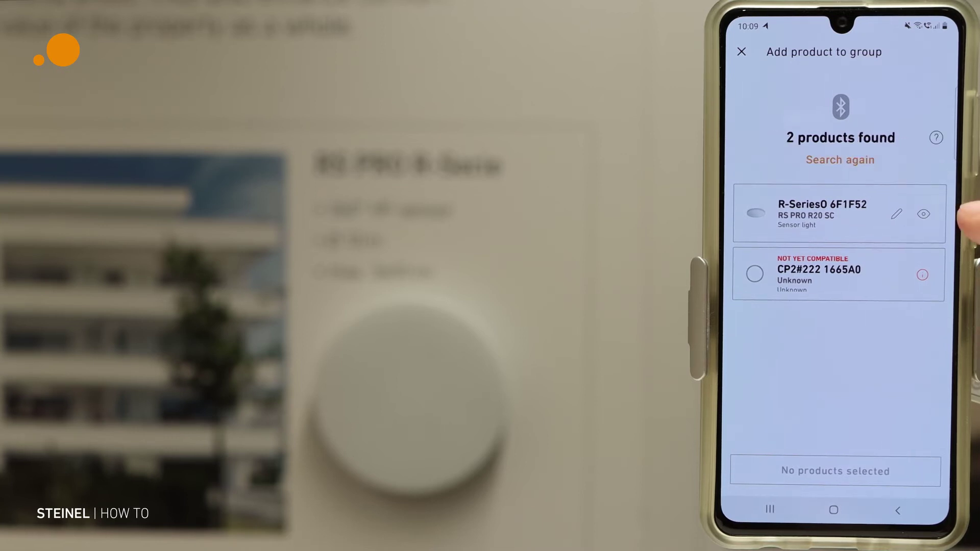
Step: Identify and select the RS PRO R20 SC sensor light, then add it to the Staircase group
click(923, 214)
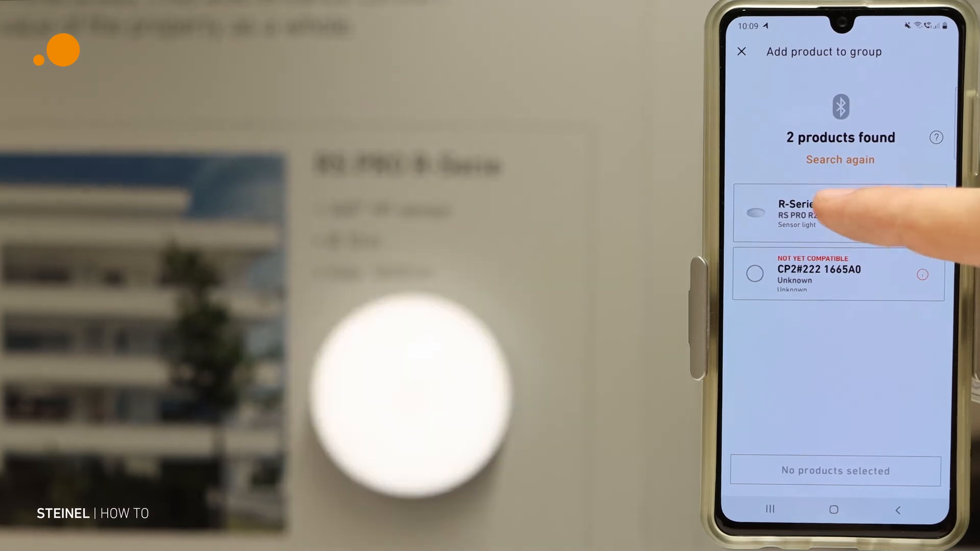
click(838, 213)
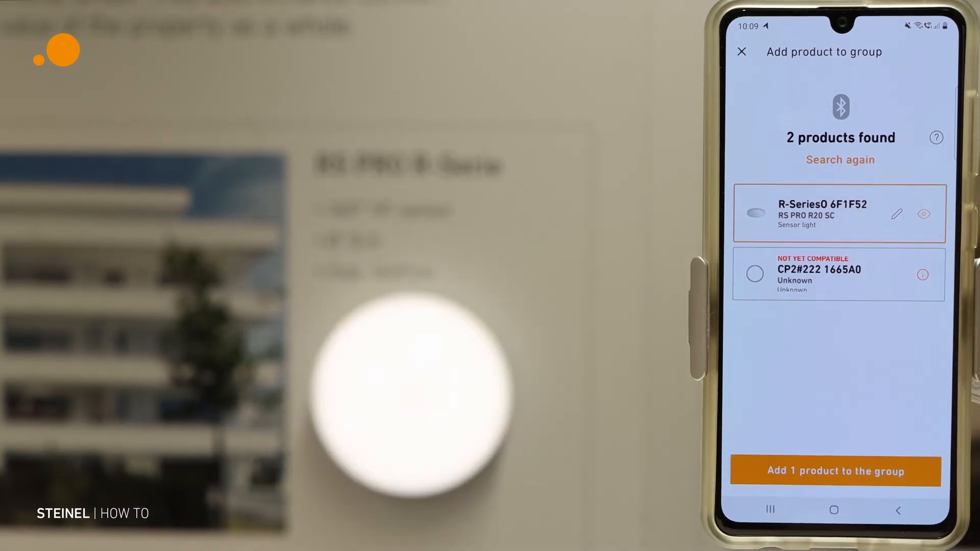
click(834, 472)
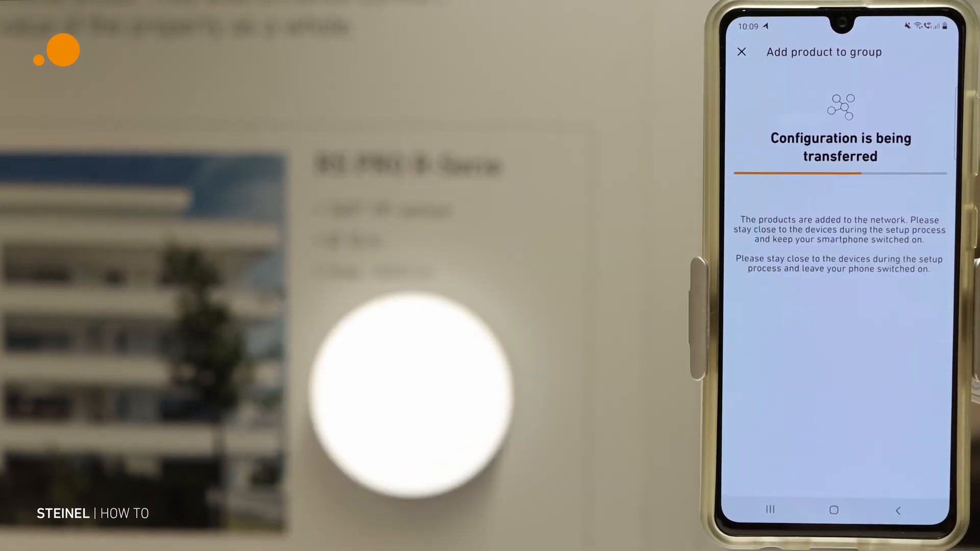